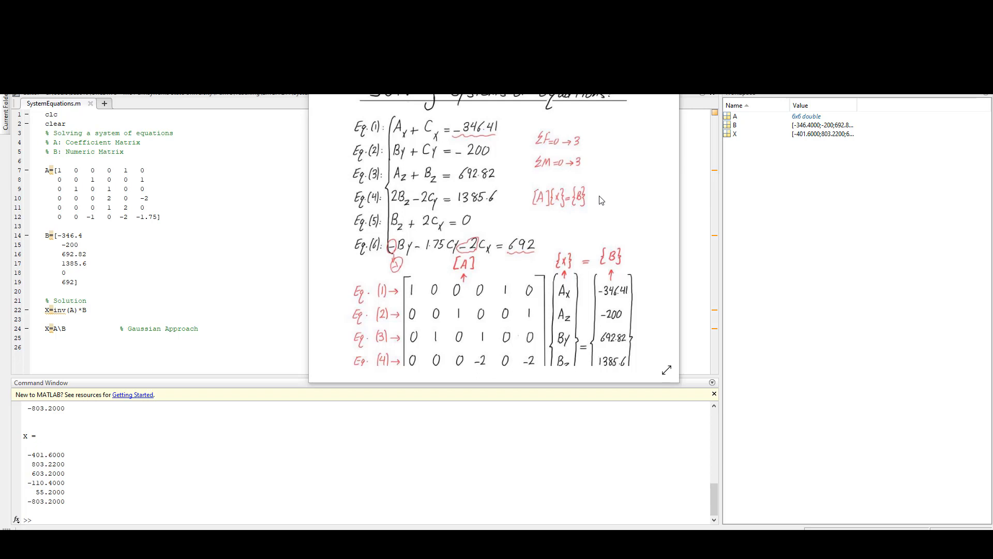
pyautogui.moveTo(468, 250)
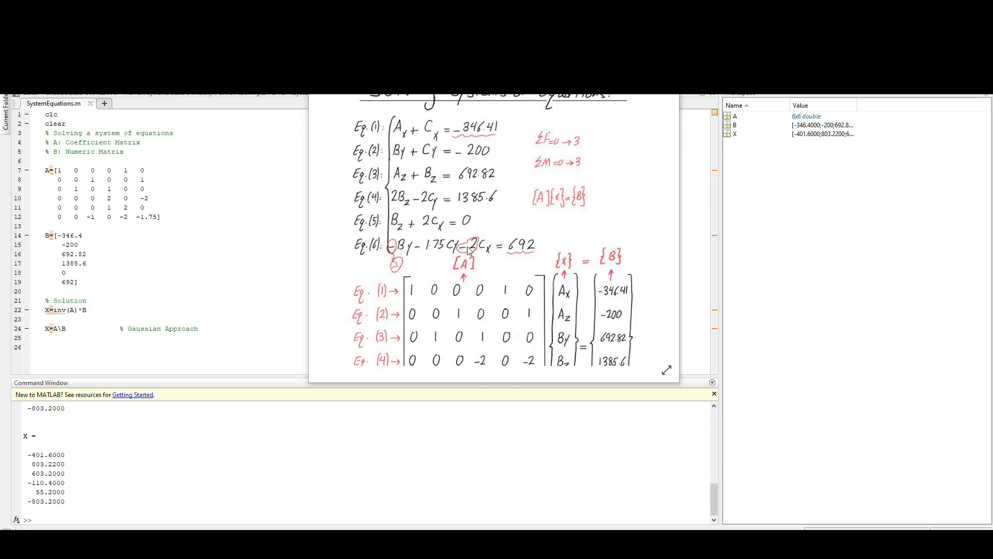
# Scroll through the handwritten notes, then dismiss them to bring SystemEquations.m back into view.
pyautogui.scroll(3)
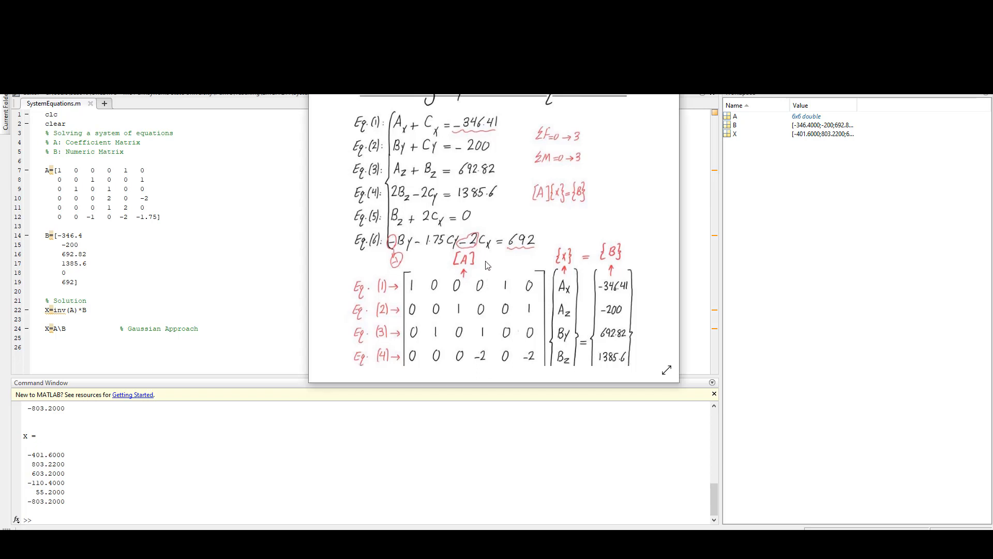
pyautogui.scroll(-3)
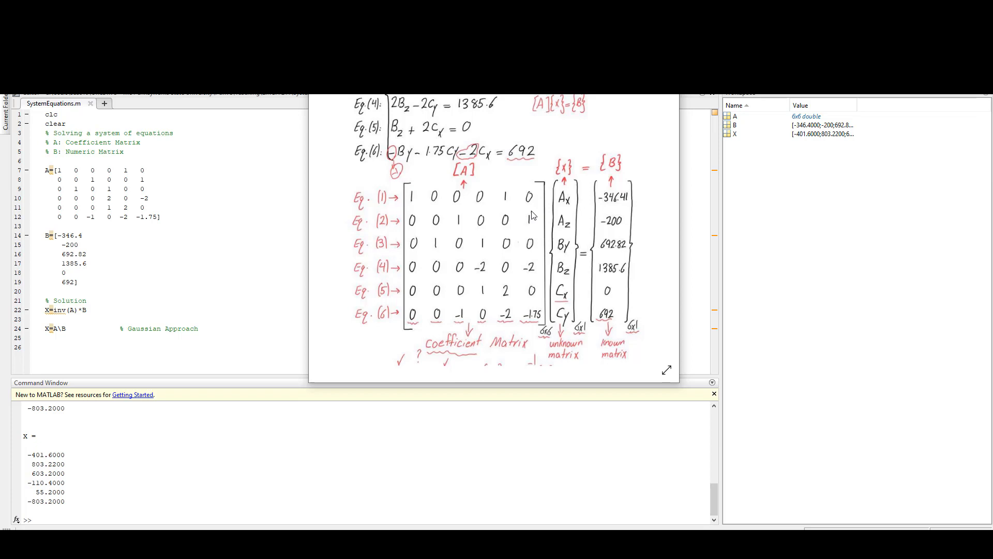
pyautogui.moveTo(492, 233)
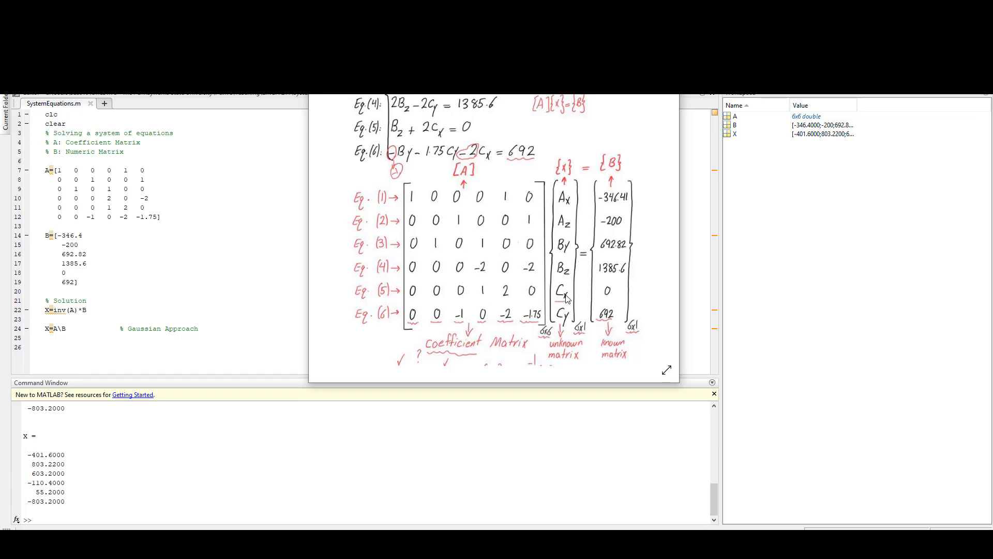
pyautogui.moveTo(566, 242)
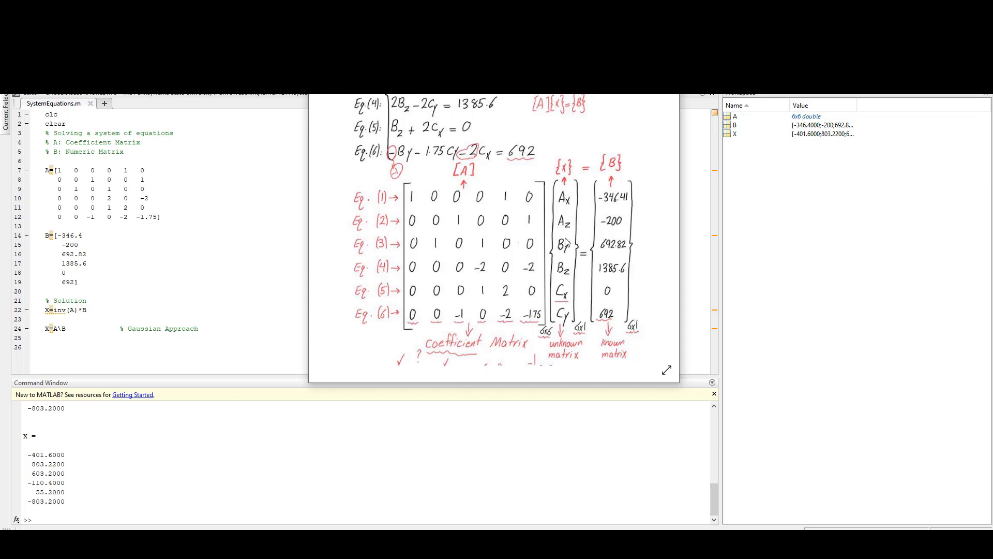
pyautogui.moveTo(563, 324)
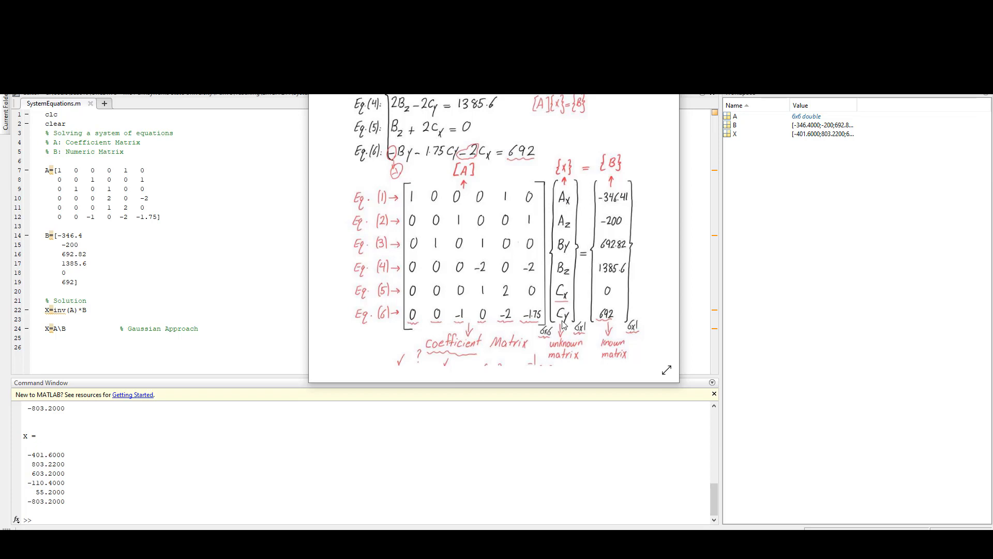
pyautogui.moveTo(567, 319)
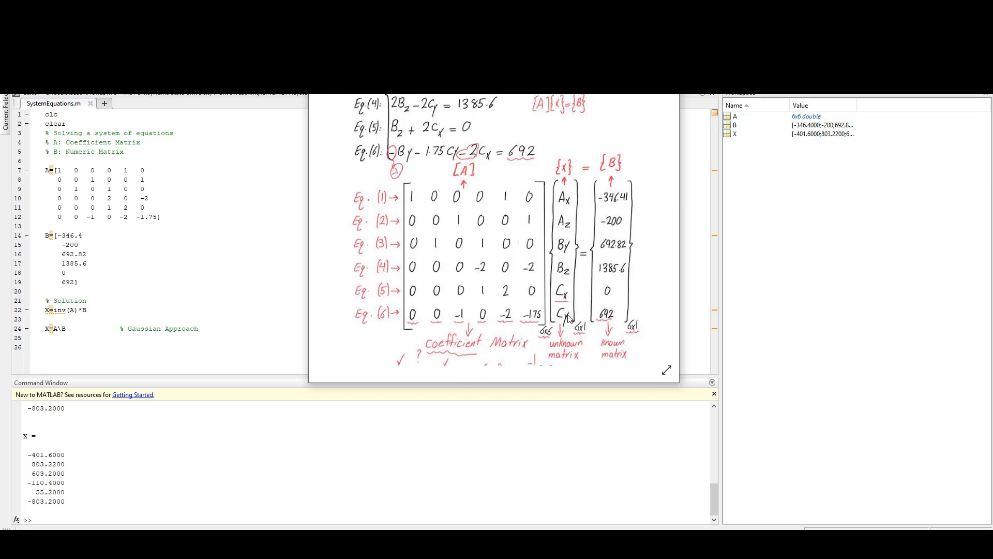
pyautogui.moveTo(489, 303)
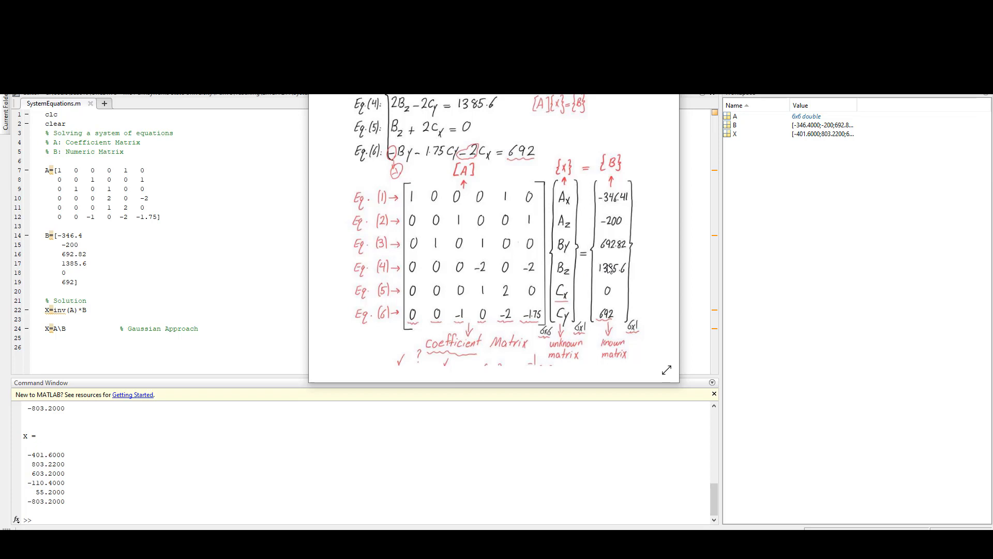
pyautogui.moveTo(613, 286)
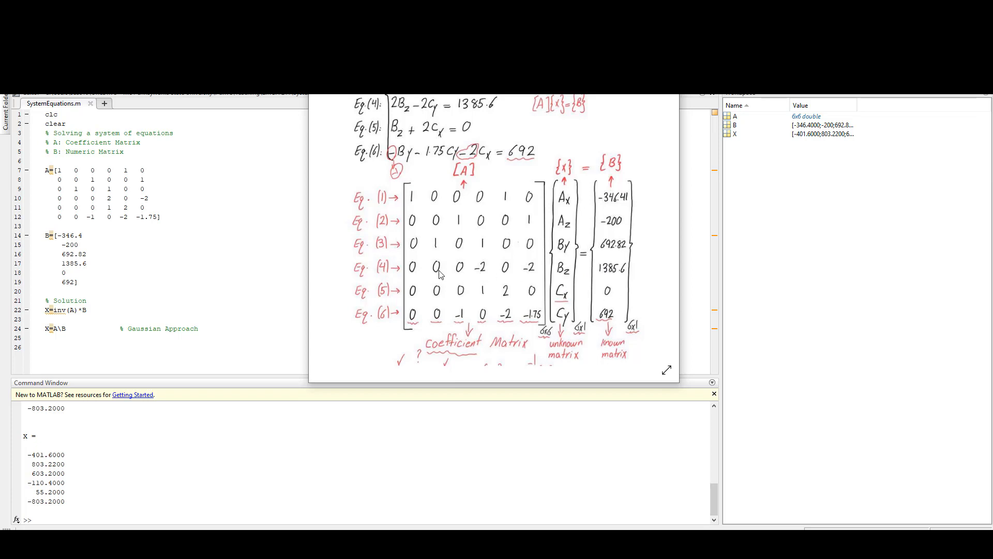
pyautogui.moveTo(274, 232)
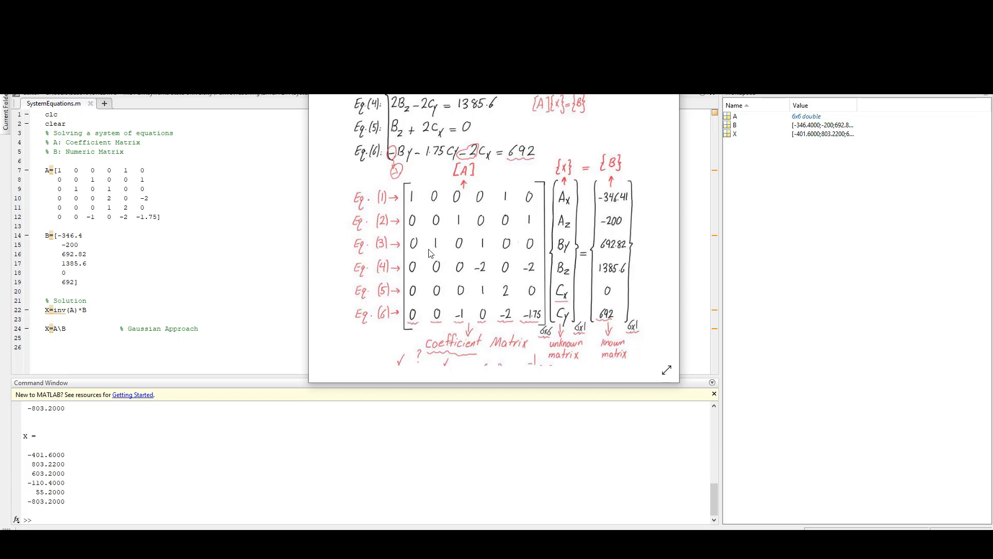
pyautogui.scroll(-3)
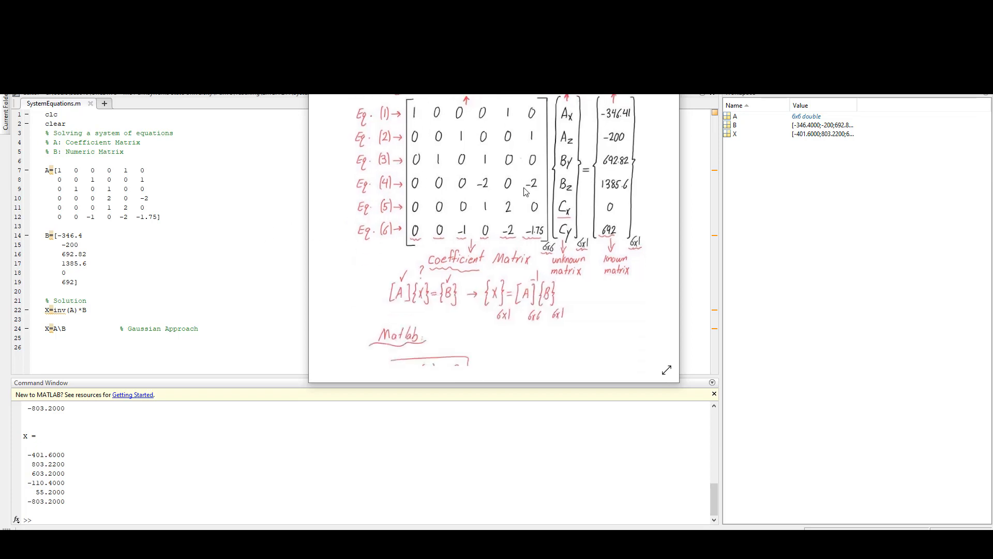
pyautogui.scroll(-3)
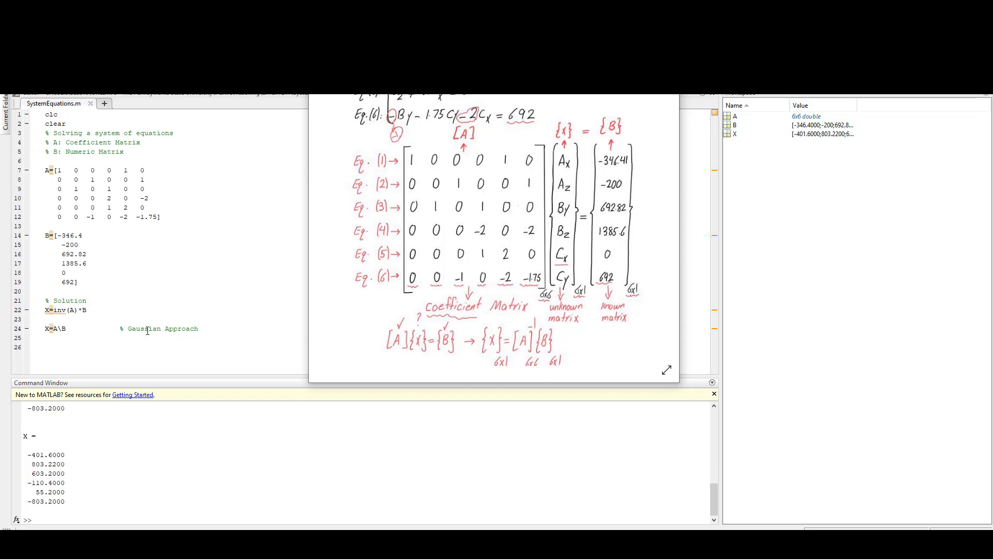
pyautogui.moveTo(100, 334)
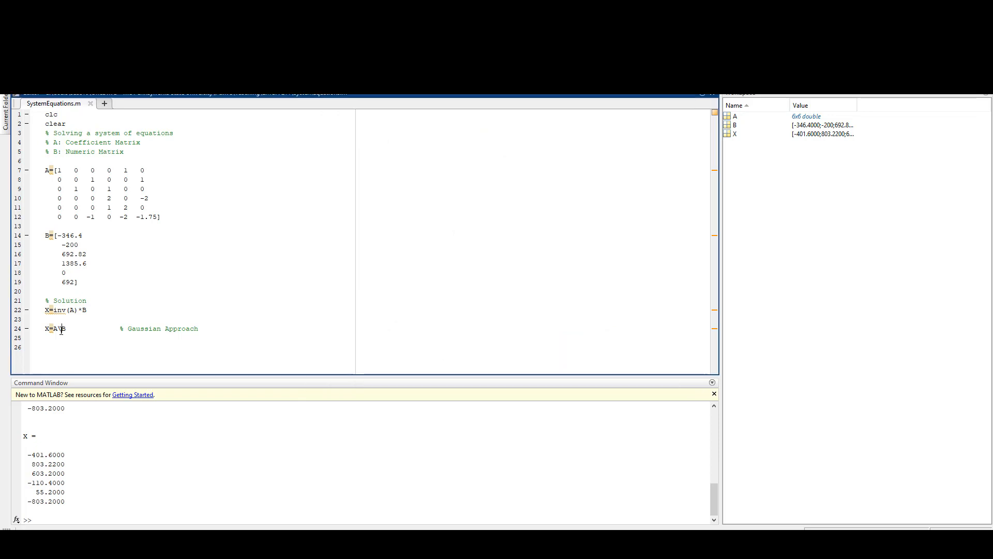
pyautogui.doubleClick(58, 328)
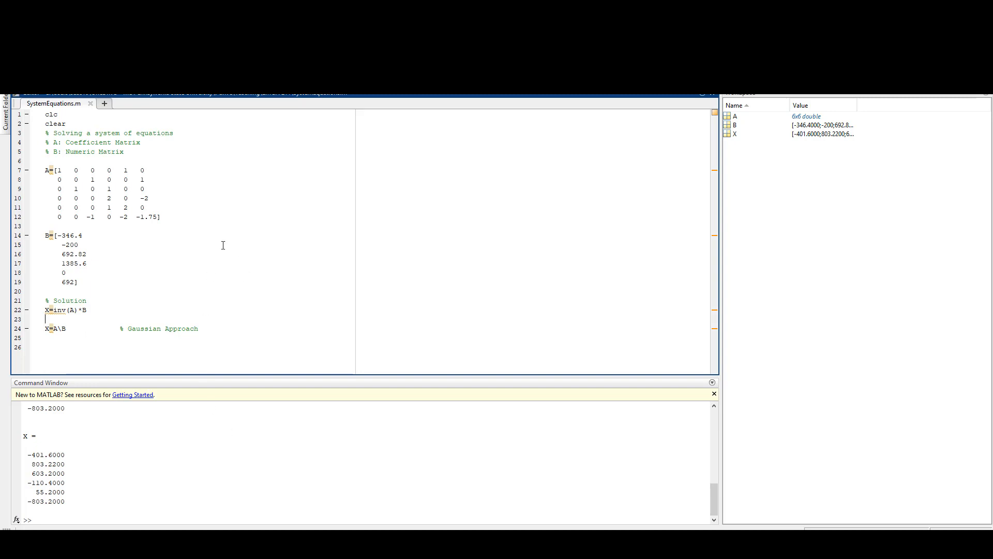
pyautogui.moveTo(185, 236)
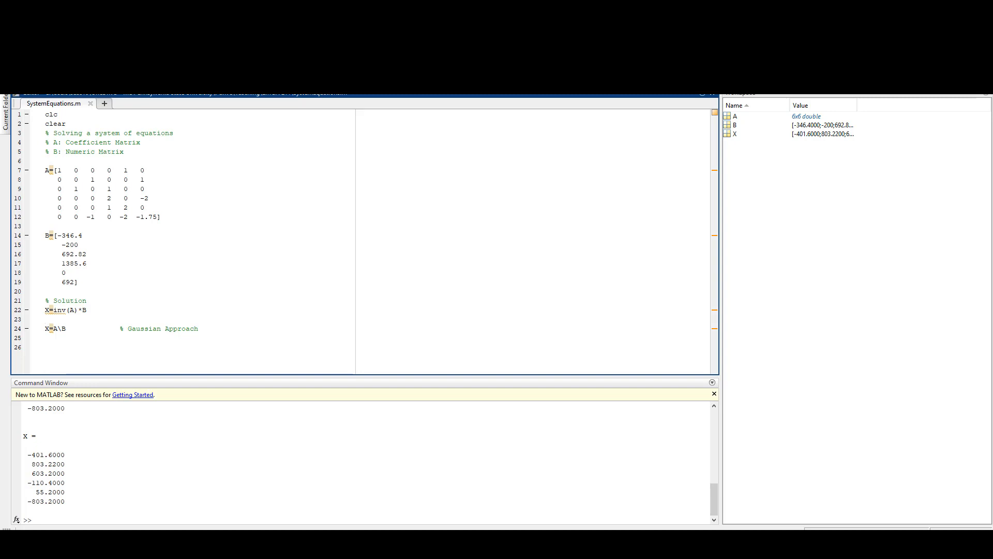
pyautogui.moveTo(277, 382)
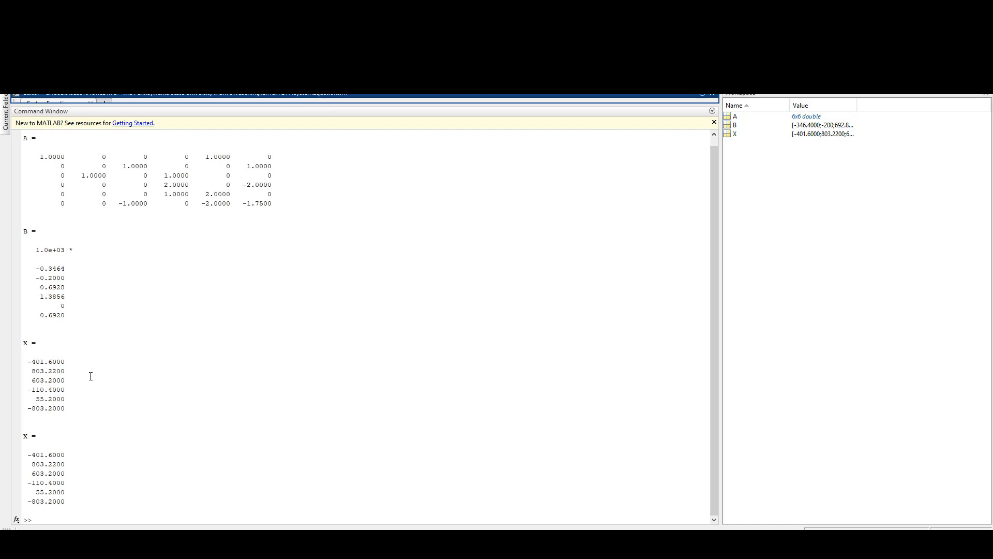
pyautogui.moveTo(66, 453)
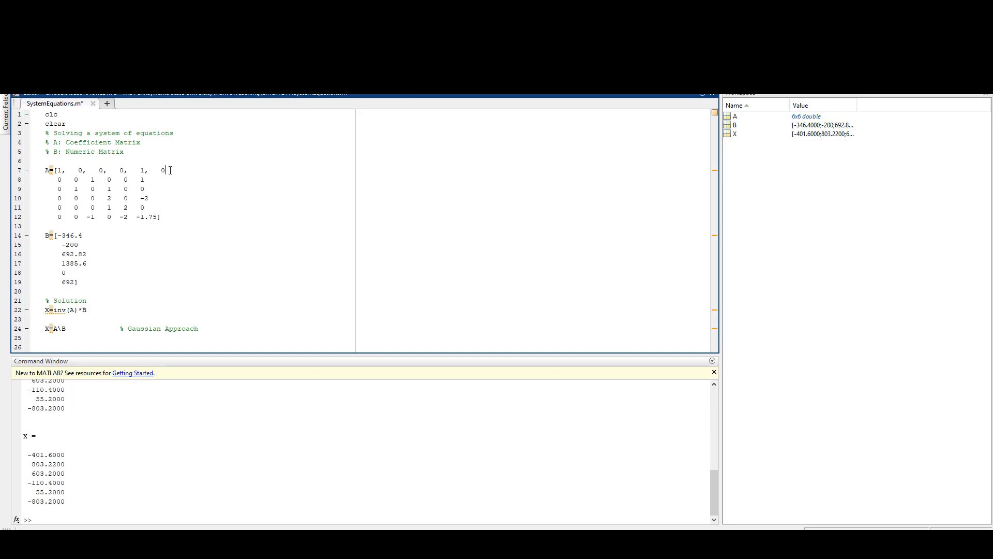
# End the first row of matrix A with a semicolon.
pyautogui.write(';')
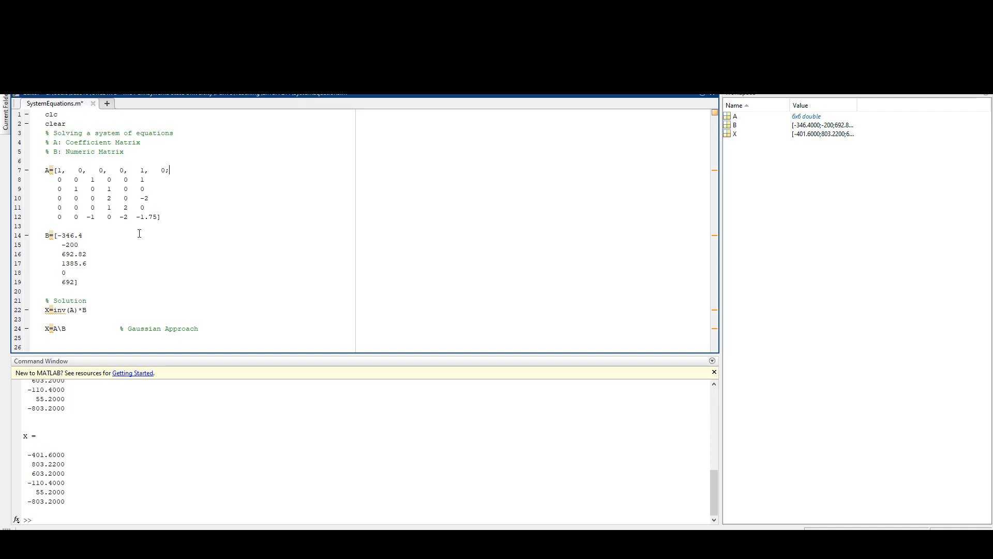
pyautogui.moveTo(71, 172)
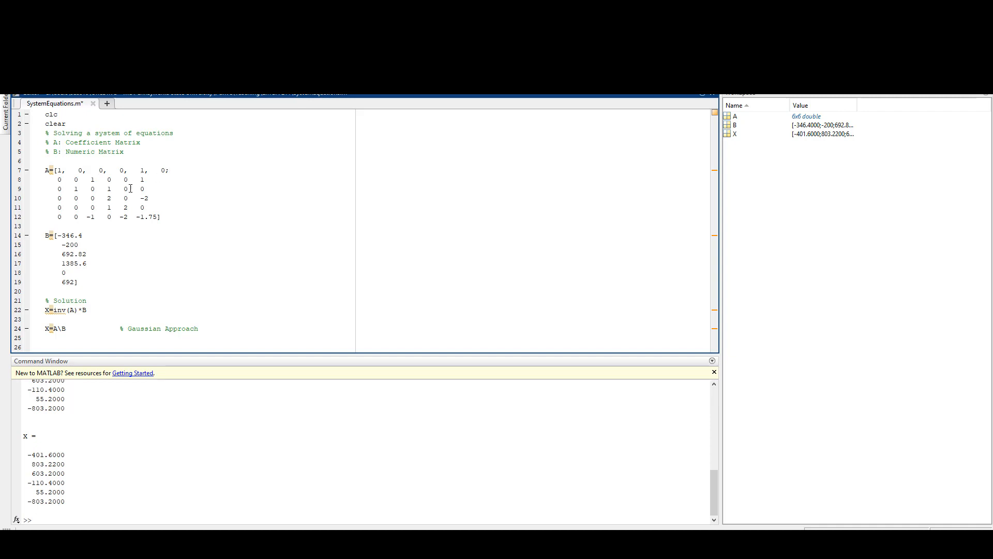
pyautogui.moveTo(170, 205)
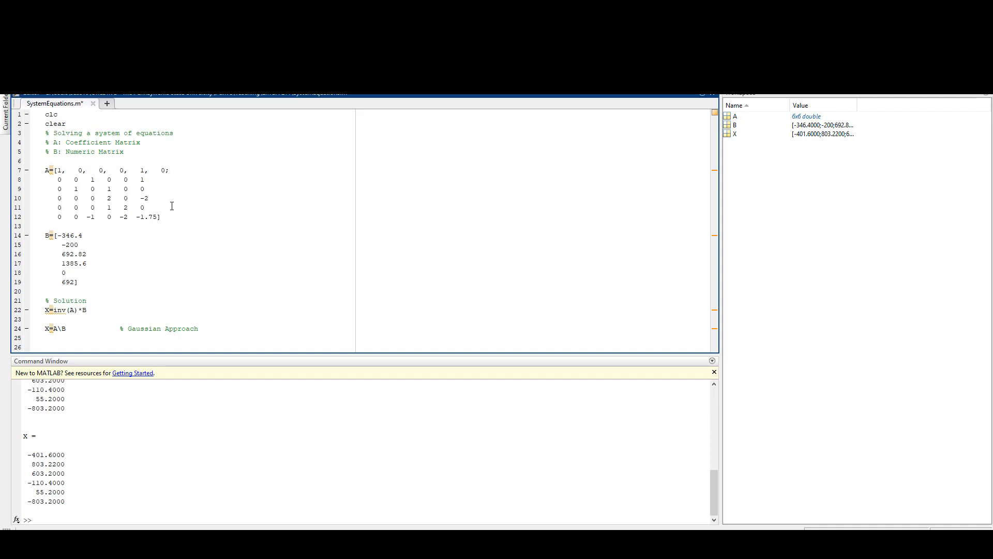